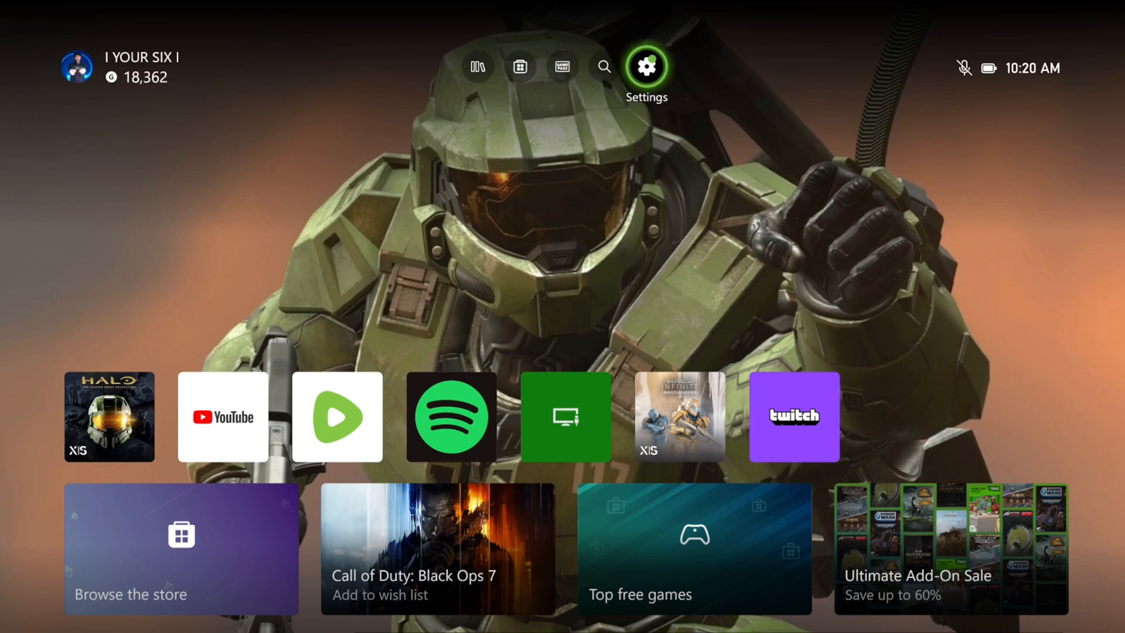
- Go through Settings, Devices & connections, and Controllers & headsets to the Elite controller's Accessories page
left_click(648, 66)
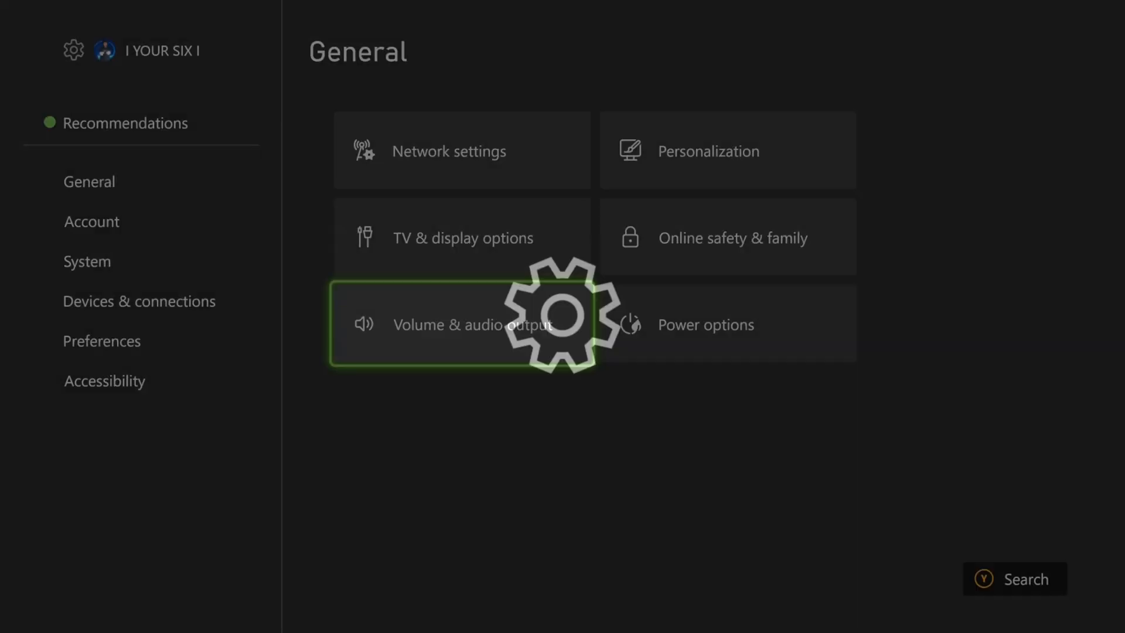
left_click(139, 300)
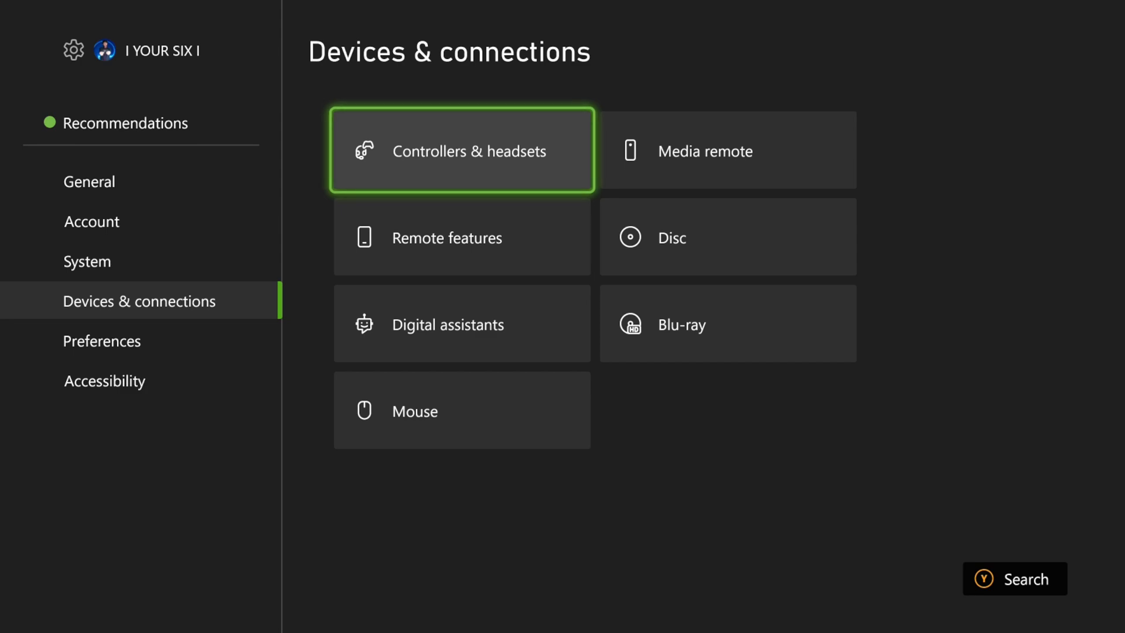
left_click(462, 151)
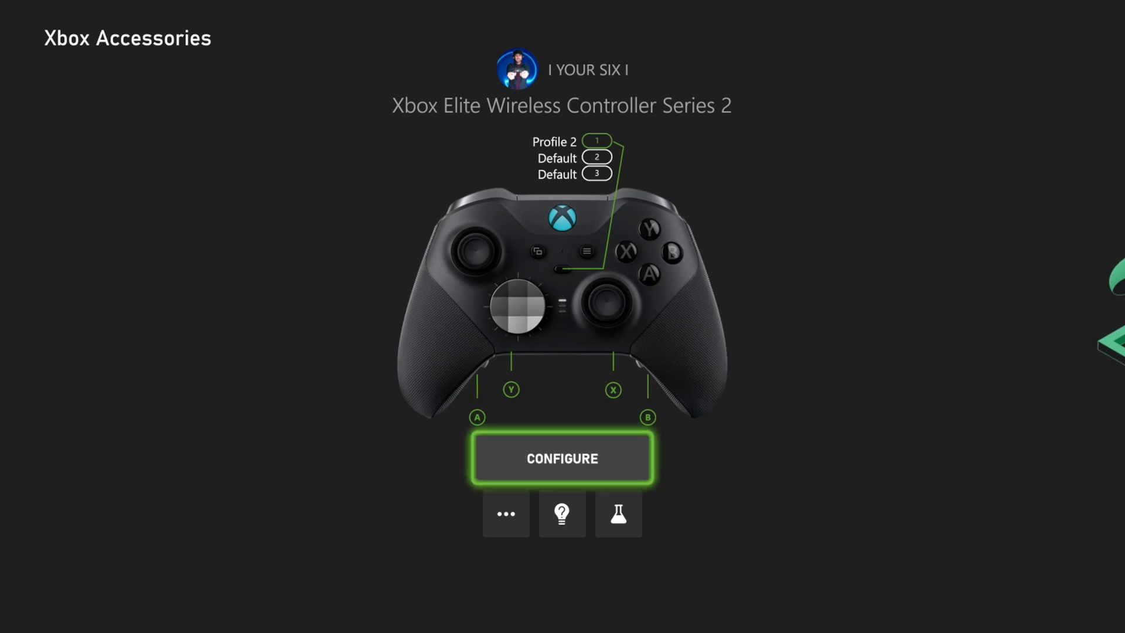
- Open Configure and start editing Profile 2 with the pencil Edit button
left_click(562, 458)
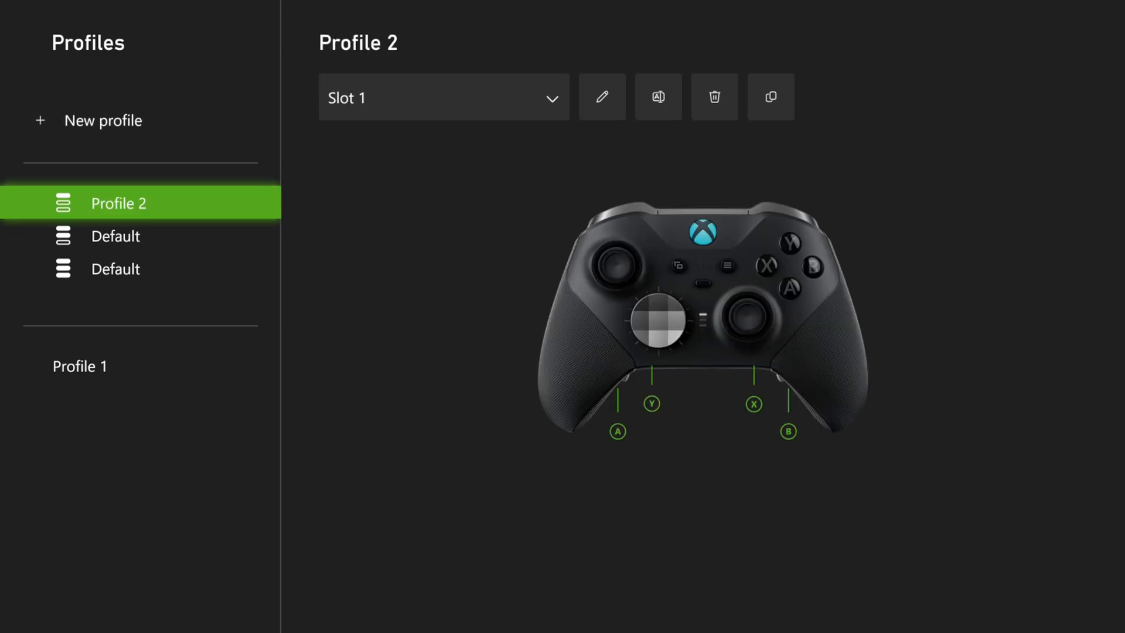
mouse_move(602, 98)
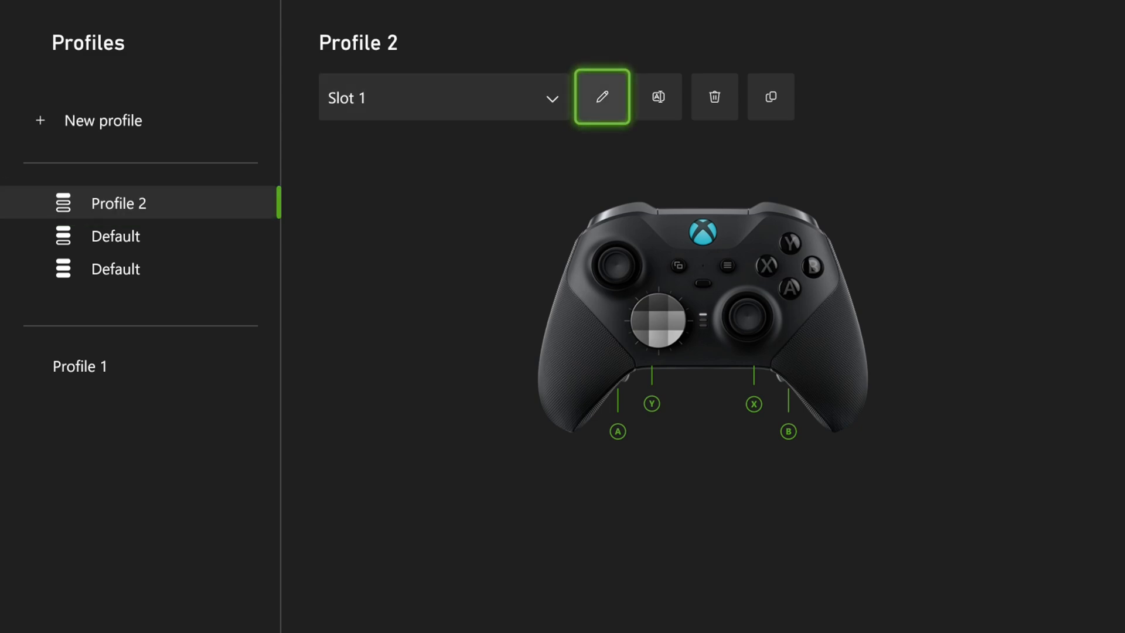
mouse_move(602, 98)
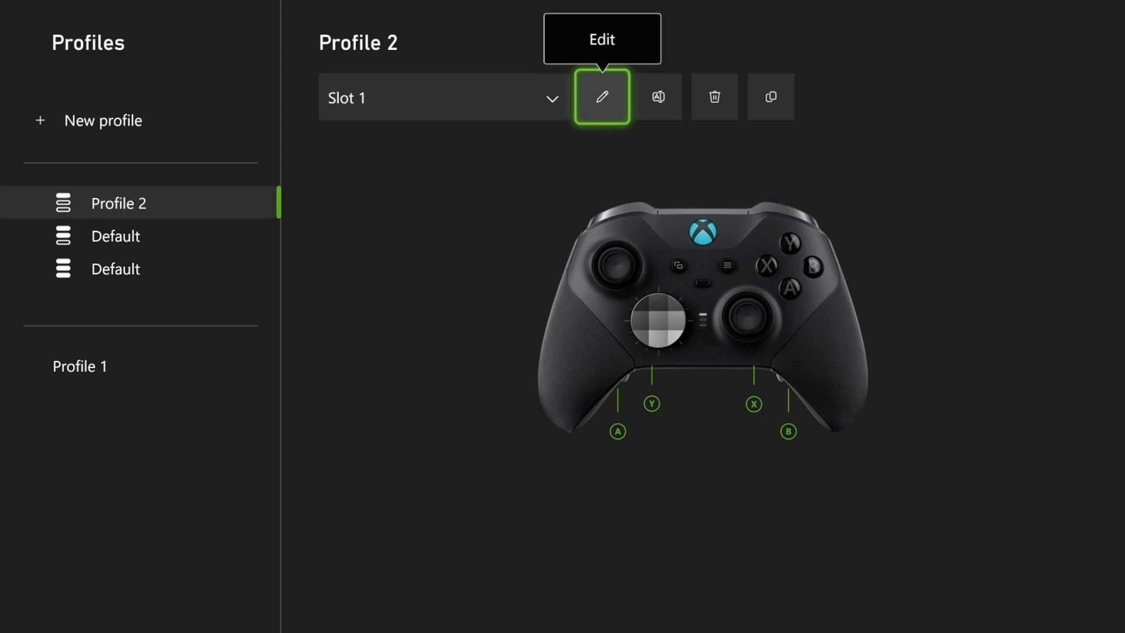
left_click(603, 98)
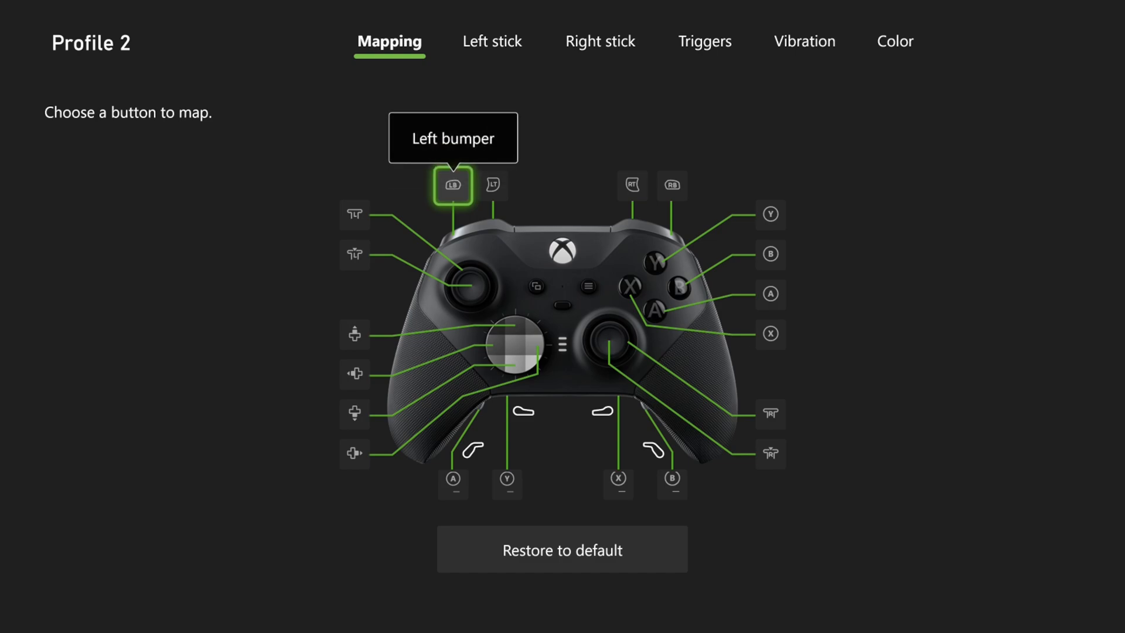
- On the Vibration tab, leave the left trigger at full and set right main vibration to about half
left_click(803, 41)
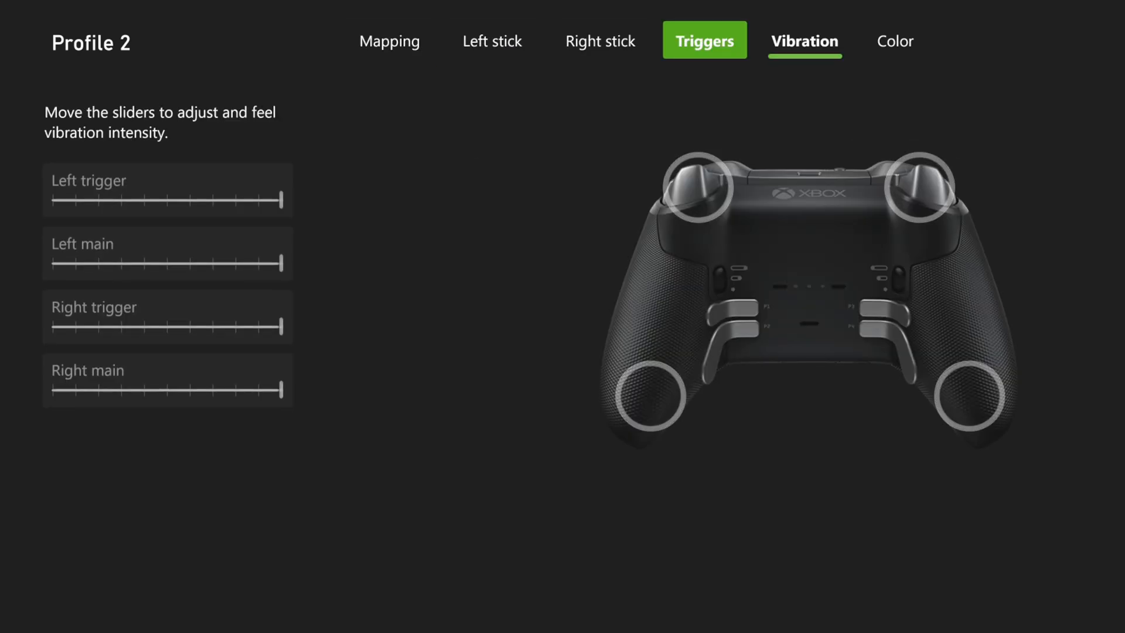
left_click(804, 40)
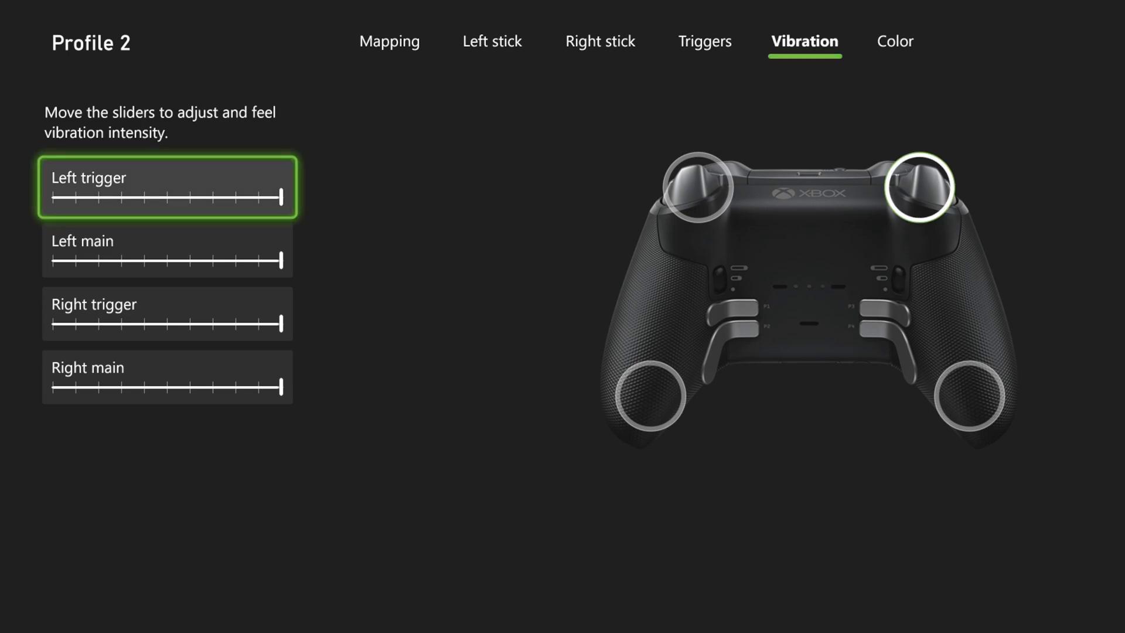
left_click_drag(280, 195, 247, 195)
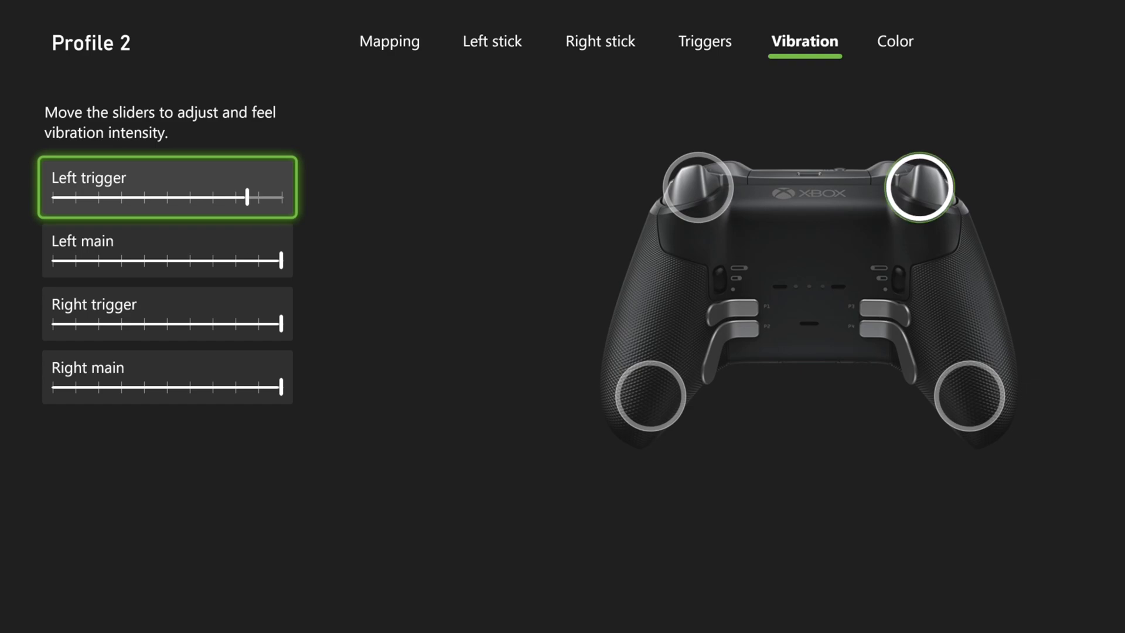
left_click_drag(248, 195, 287, 195)
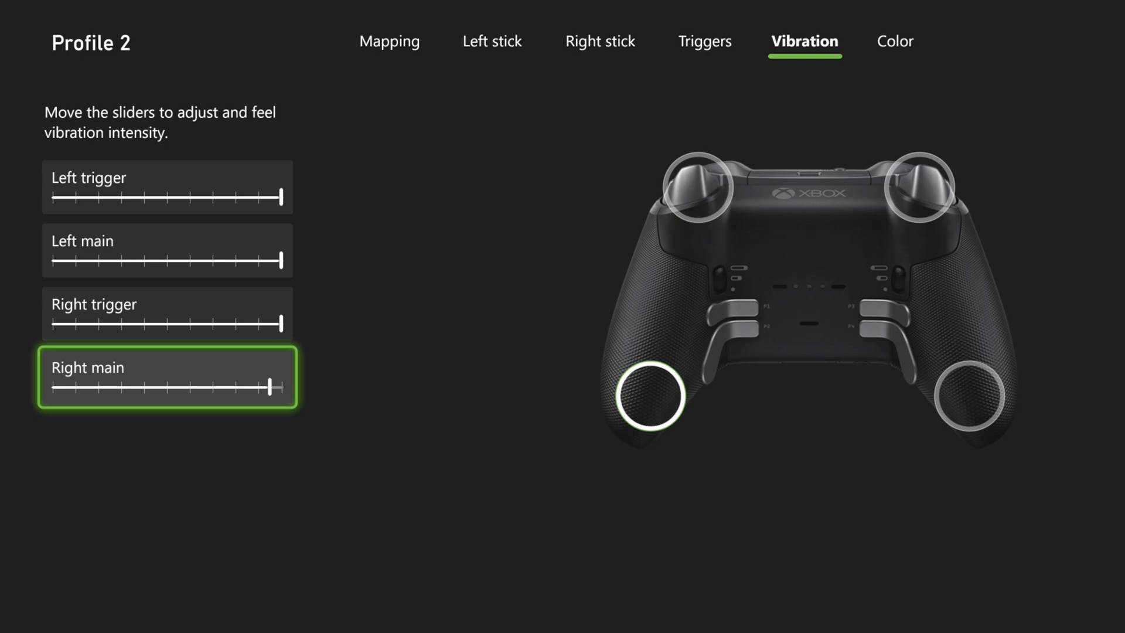
left_click_drag(271, 387, 189, 387)
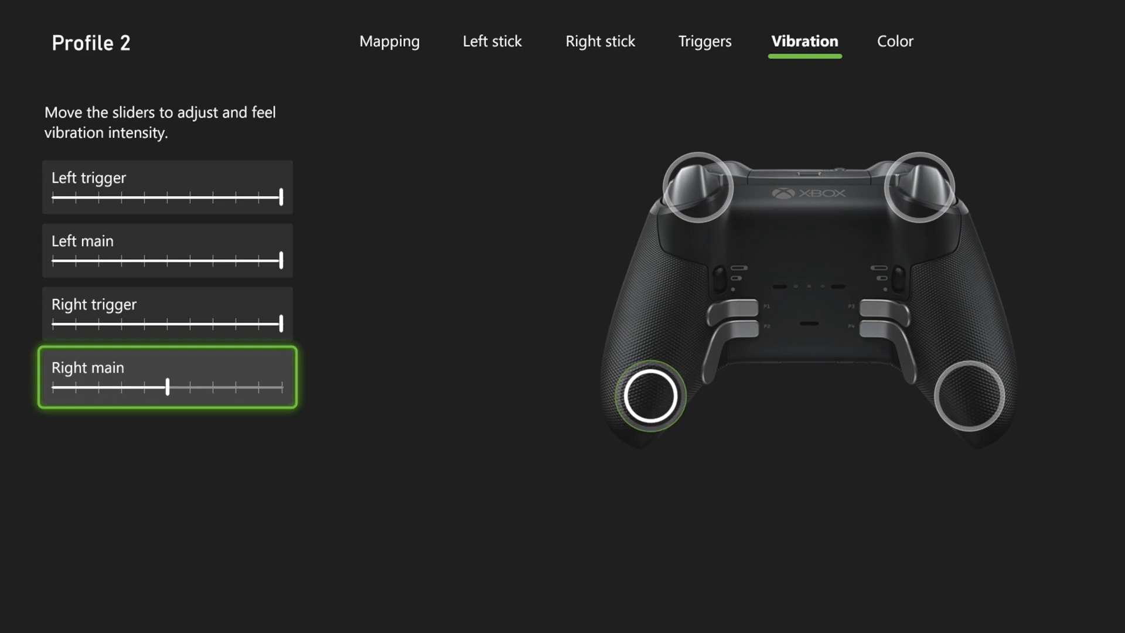
left_click_drag(168, 387, 280, 387)
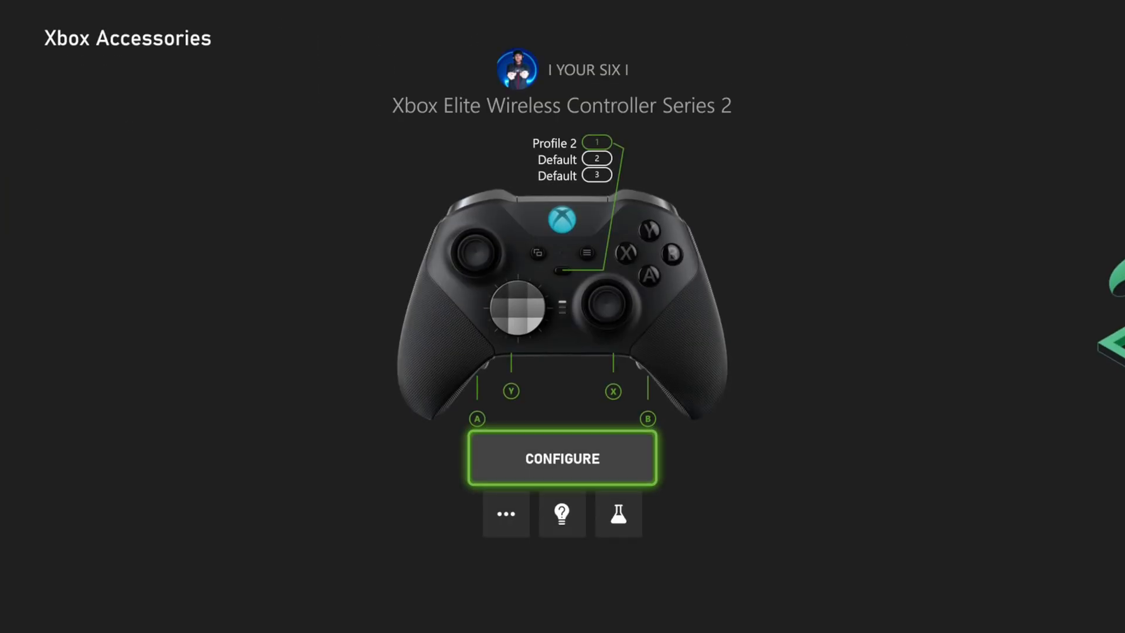
left_click(563, 459)
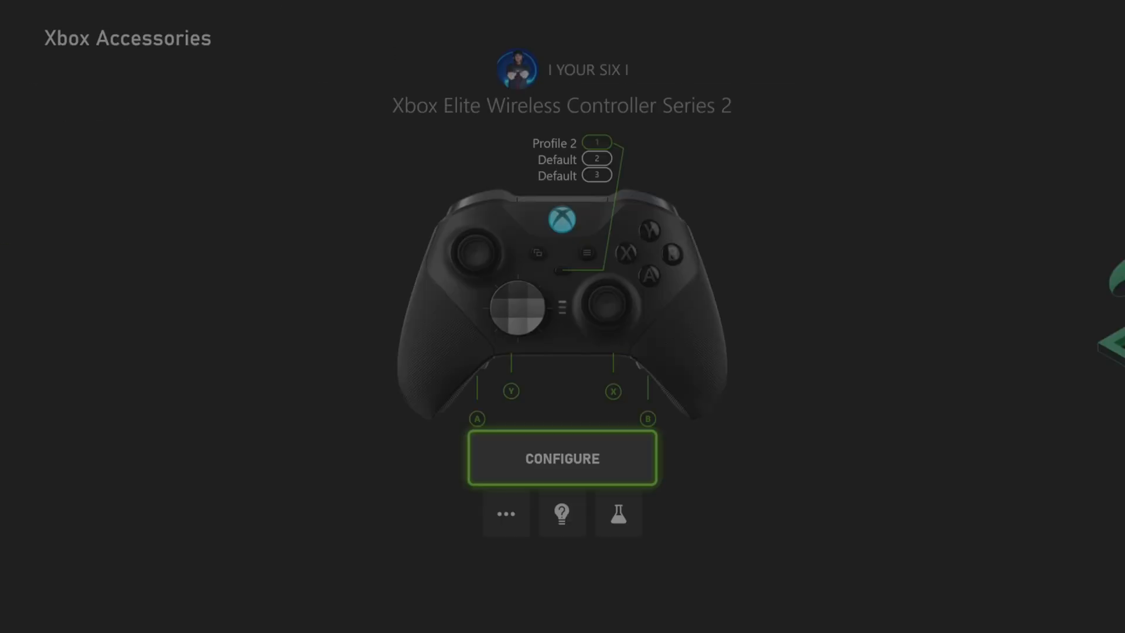
left_click(563, 458)
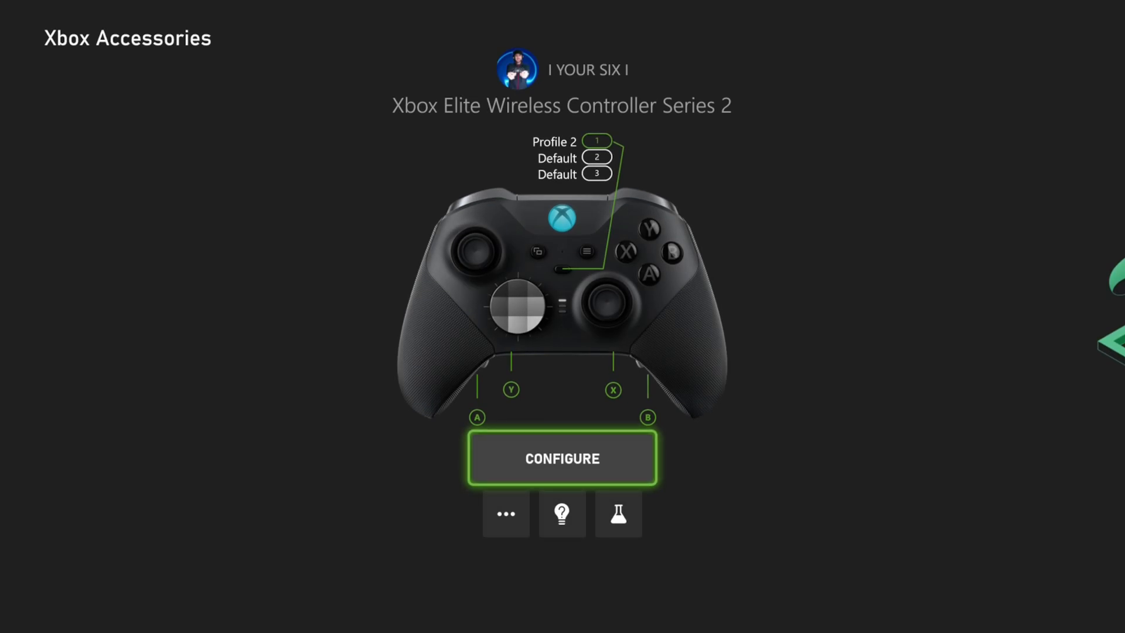
- Open Configure to show the profiles page with Profile 2 in Slot 1
left_click(562, 459)
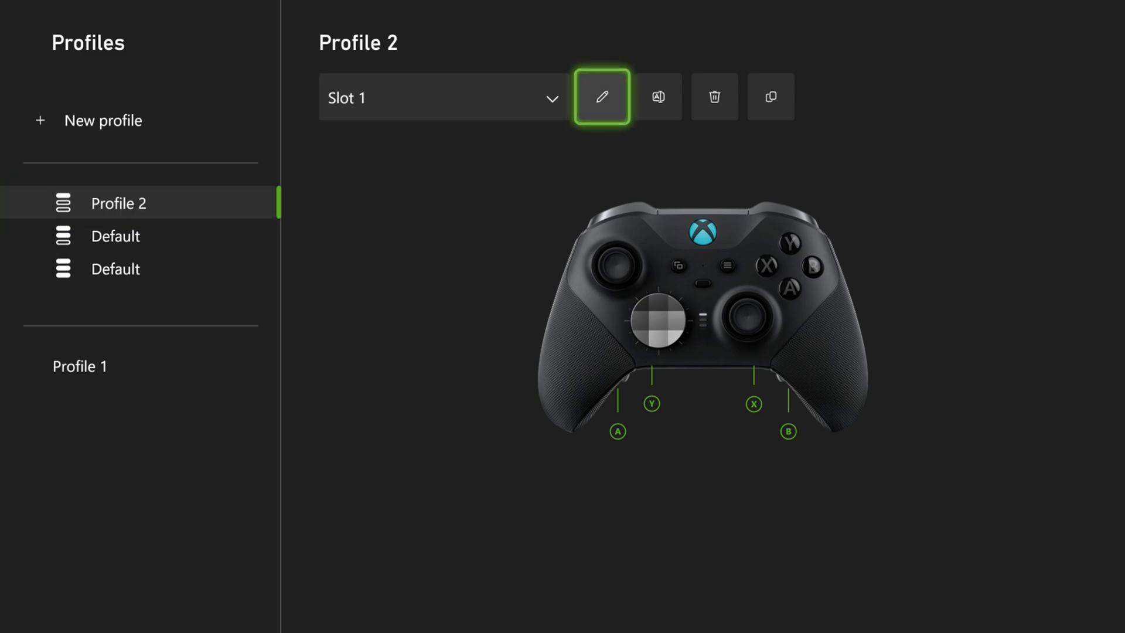
mouse_move(657, 97)
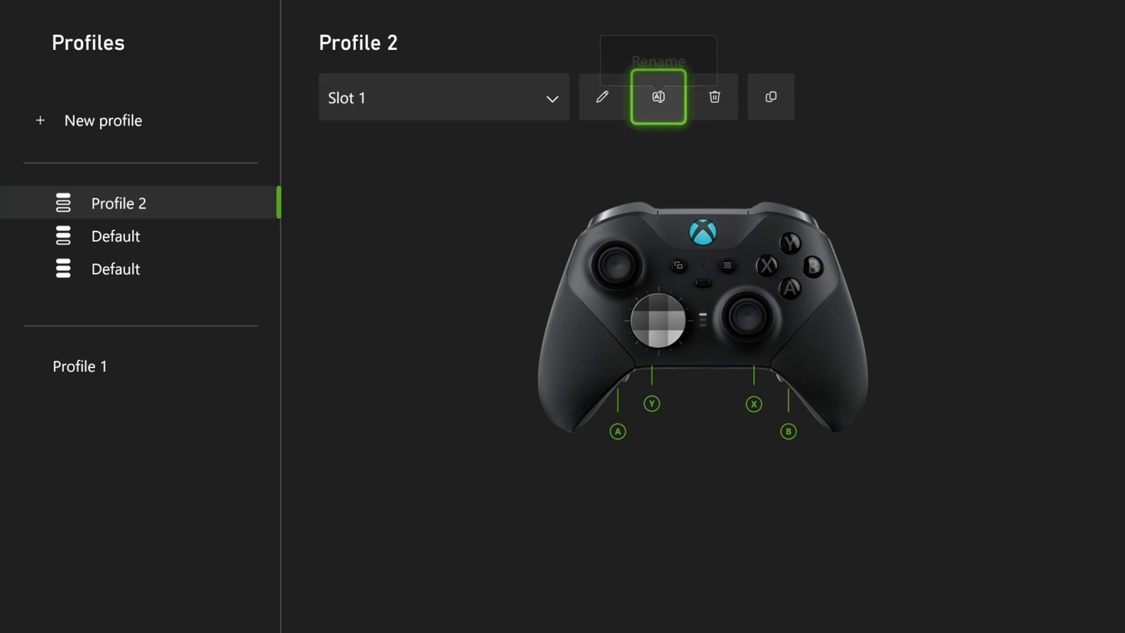